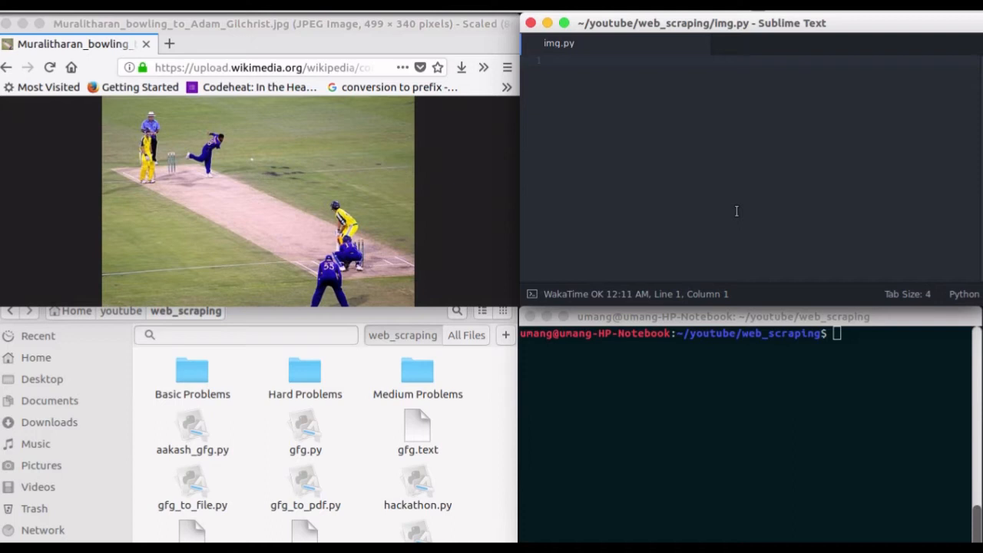
Begin img.py with 'import urllib.request' followed by blank lines.
type("import ur")
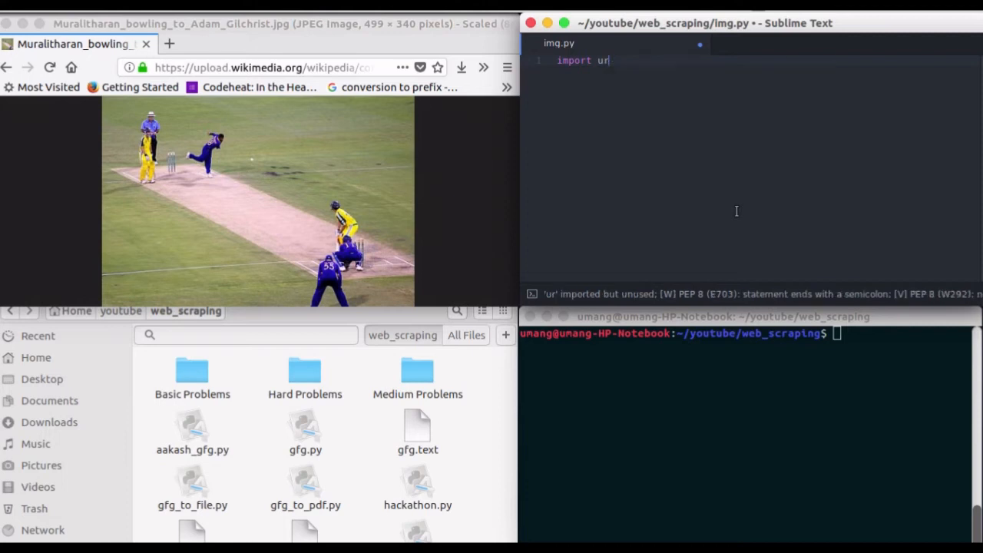
type("llib.r")
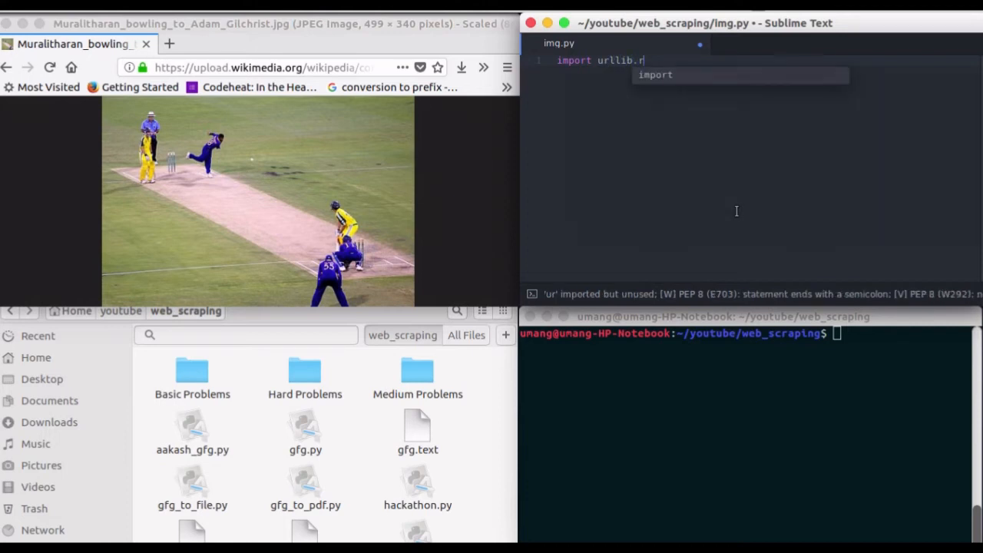
type("equest")
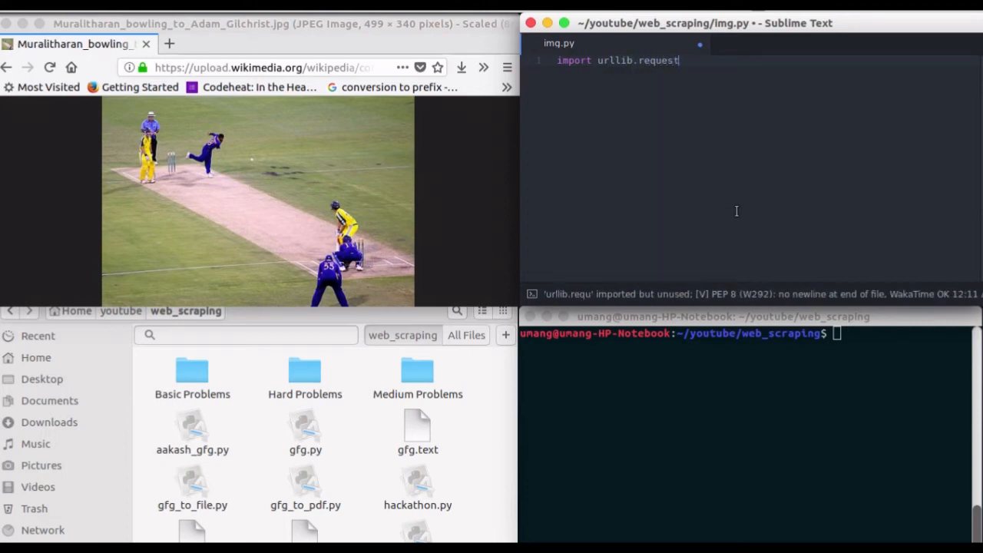
key("enter")
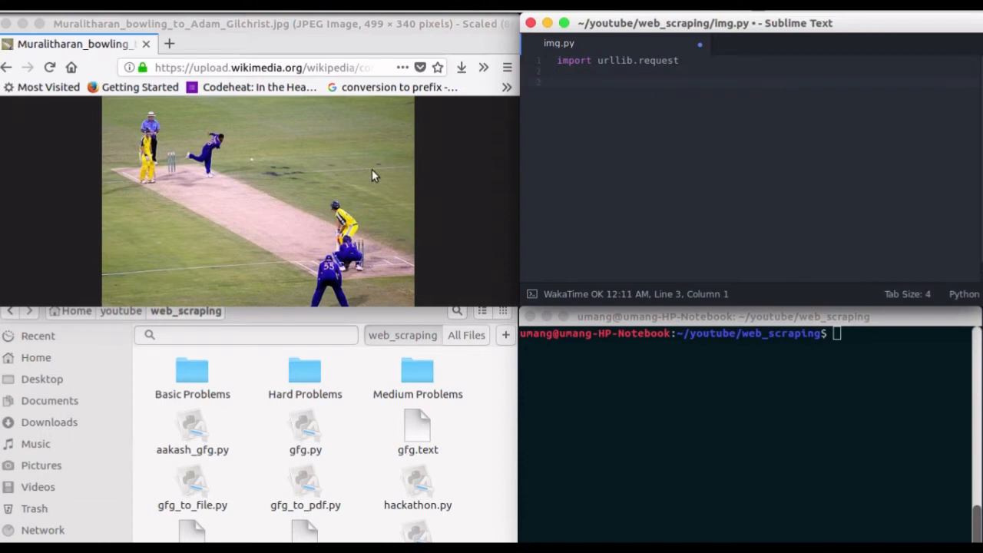
Copy the cricket image's address from Firefox and assign it to a url variable in img.py.
left_click(264, 68)
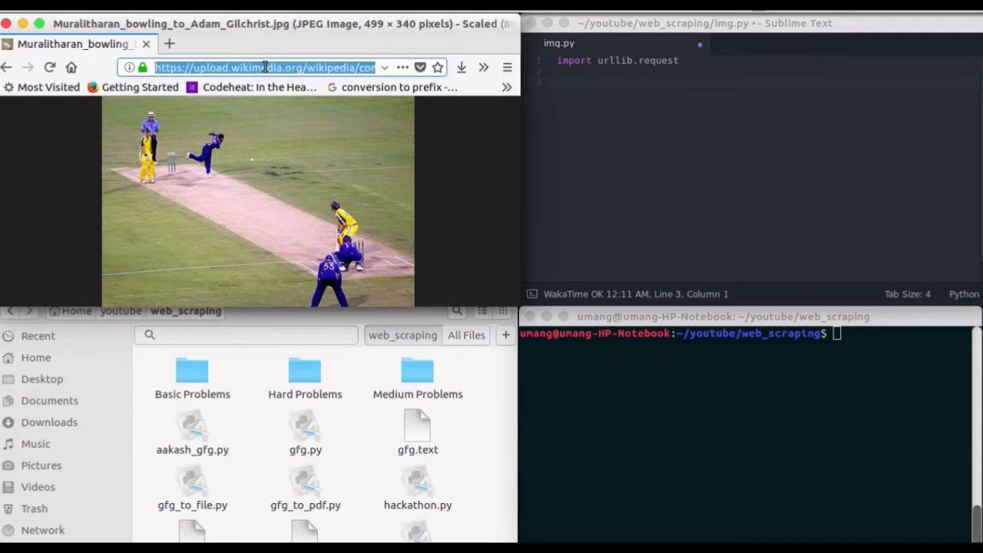
type("url")
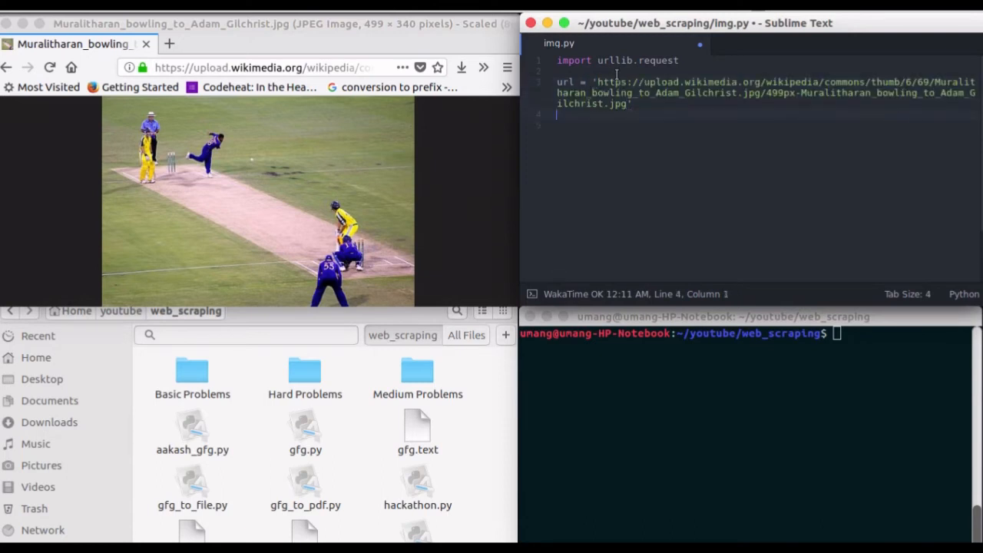
Add urllib.request.urlretrieve(url, 'cricket.jpg') on a new line and save img.py.
key("enter")
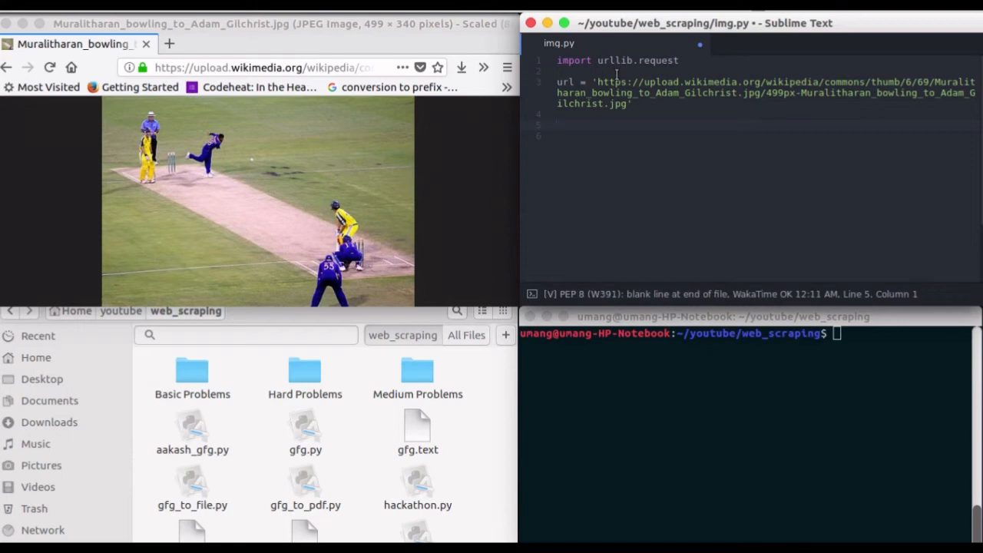
type("u")
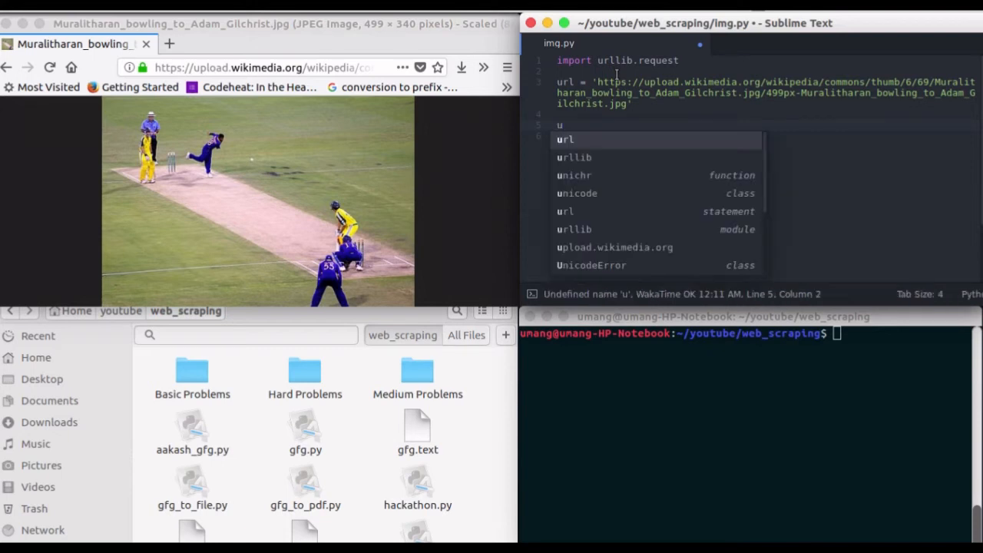
type("rllib.")
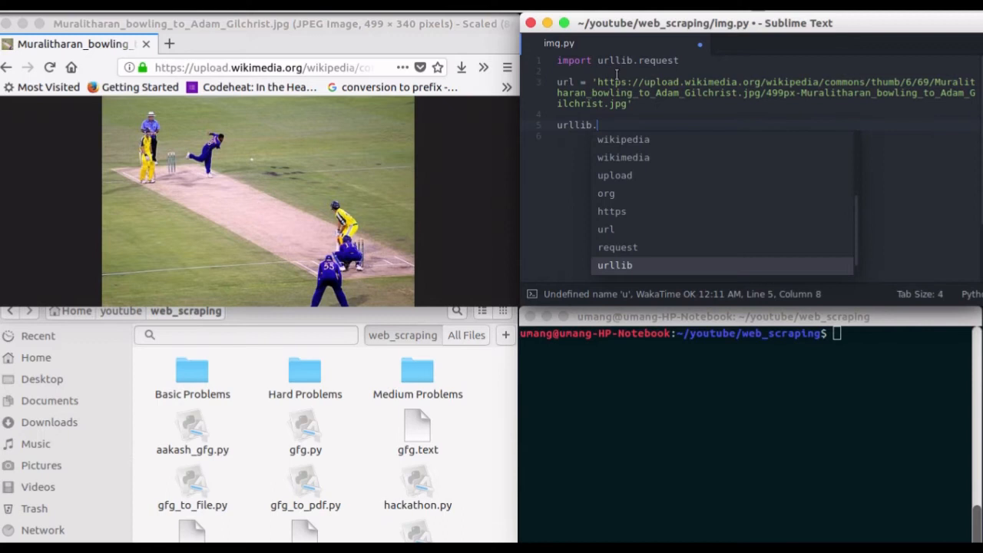
type(".")
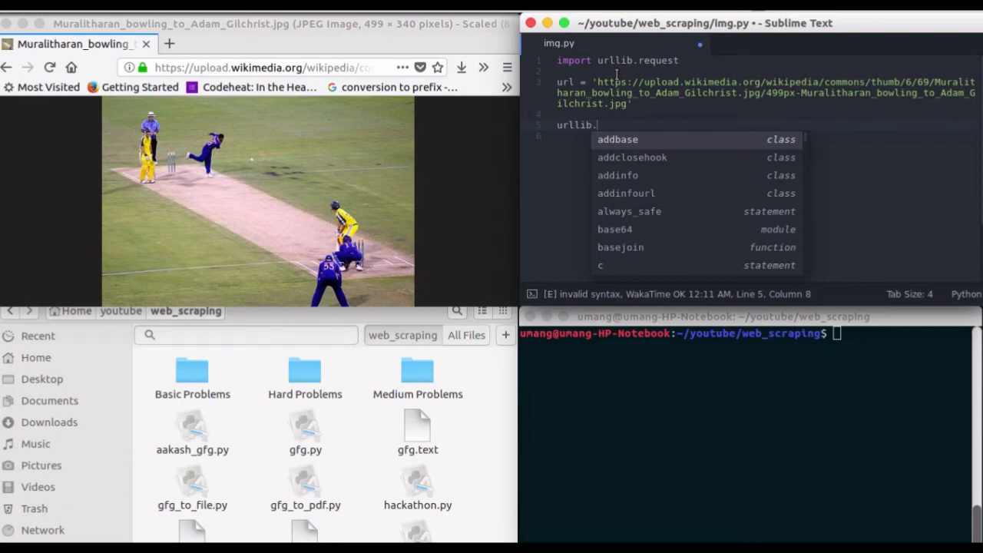
type("request.u")
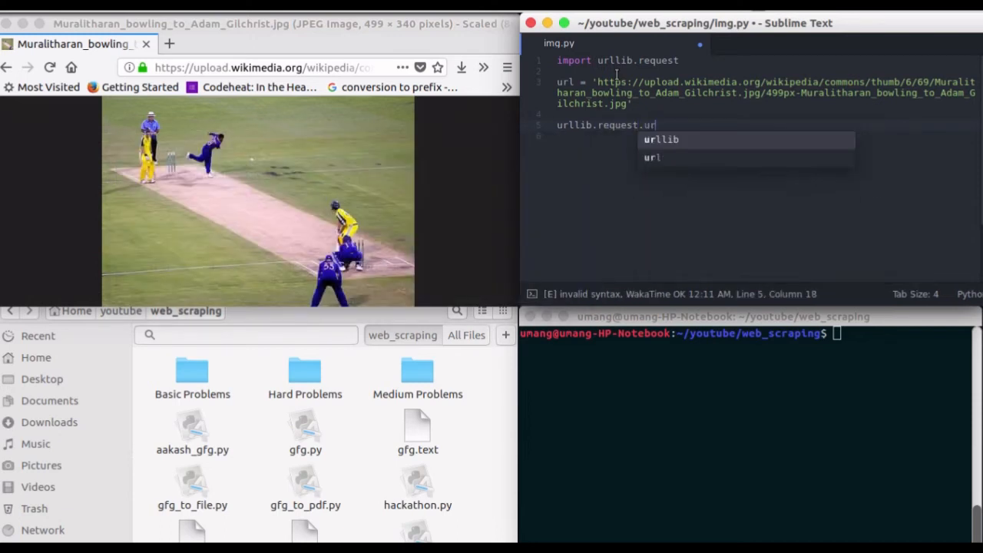
type("re")
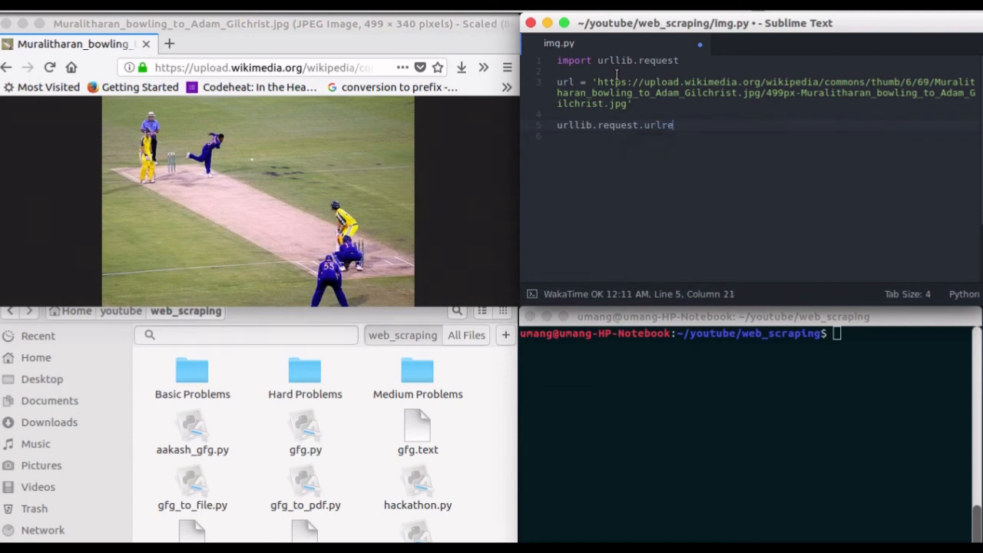
type("trieve()")
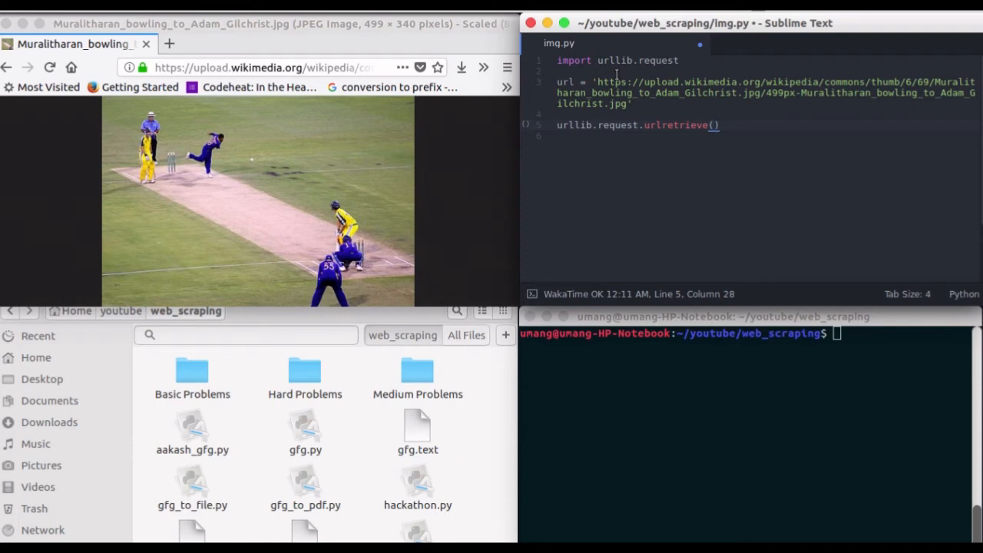
type("url")
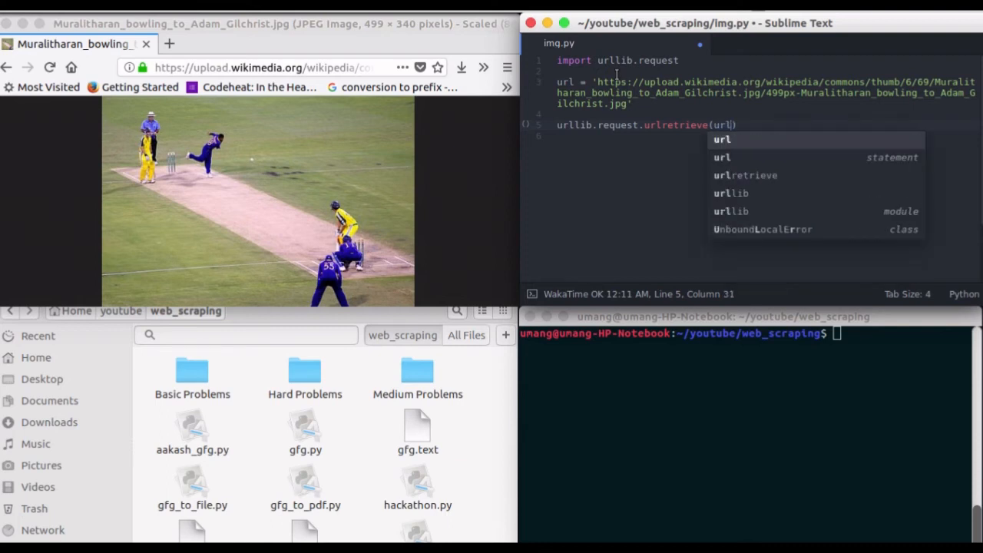
type(",")
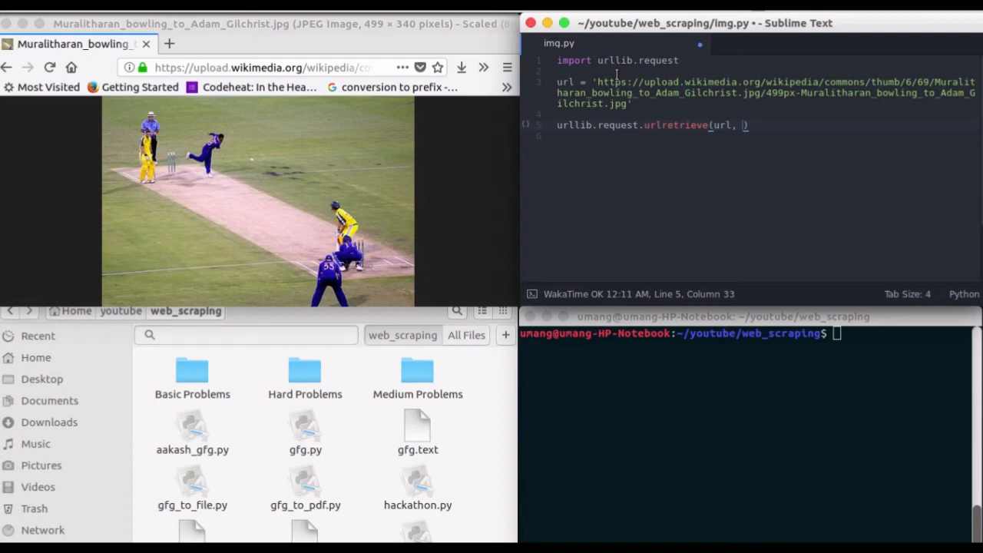
type("cr'")
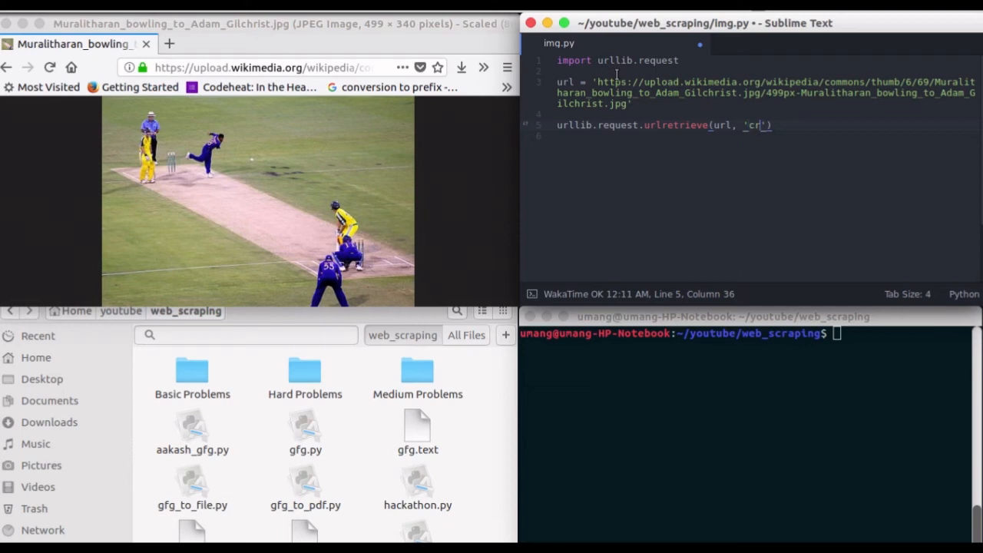
type("cket.jpg")
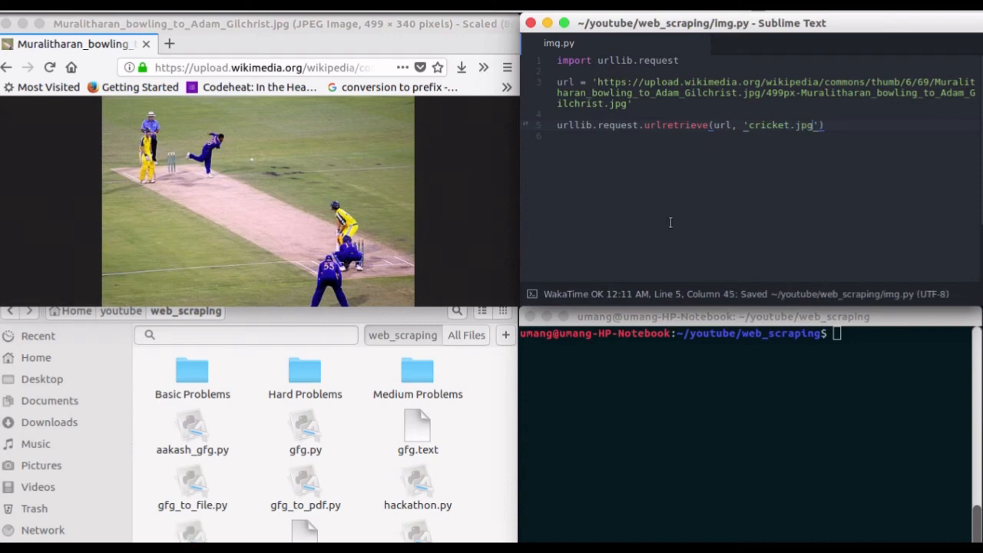
Run 'python3 img.py' in the terminal and open the downloaded cricket.jpg from web_scraping.
type("python3 img.py")
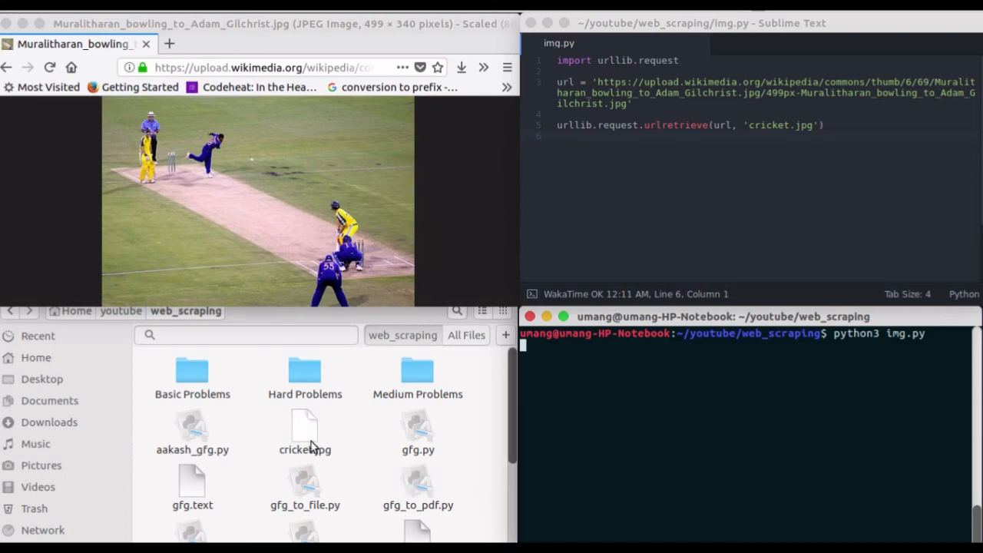
left_click(304, 426)
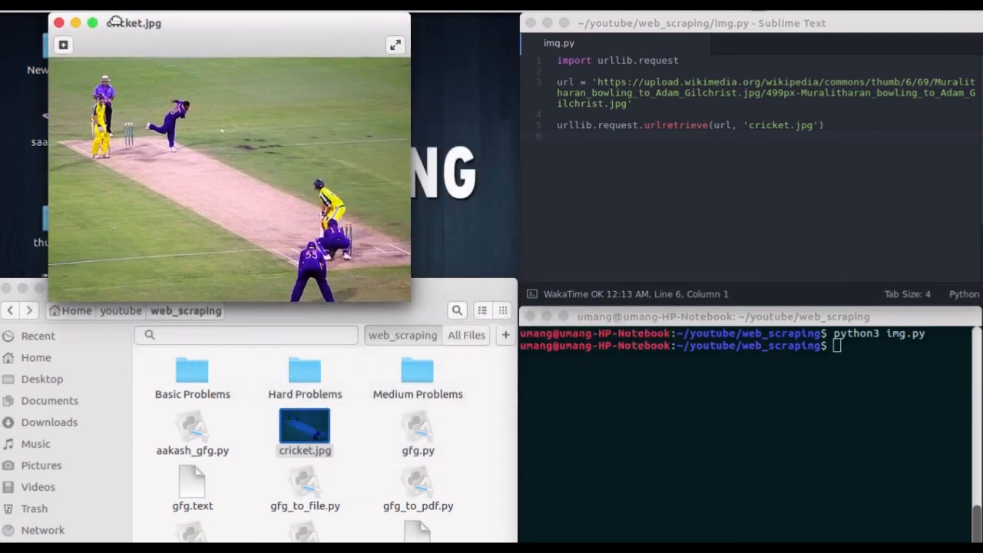
View cricket.jpg full screen, then bring Firefox's original Muralitharan image back to compare.
left_click(304, 427)
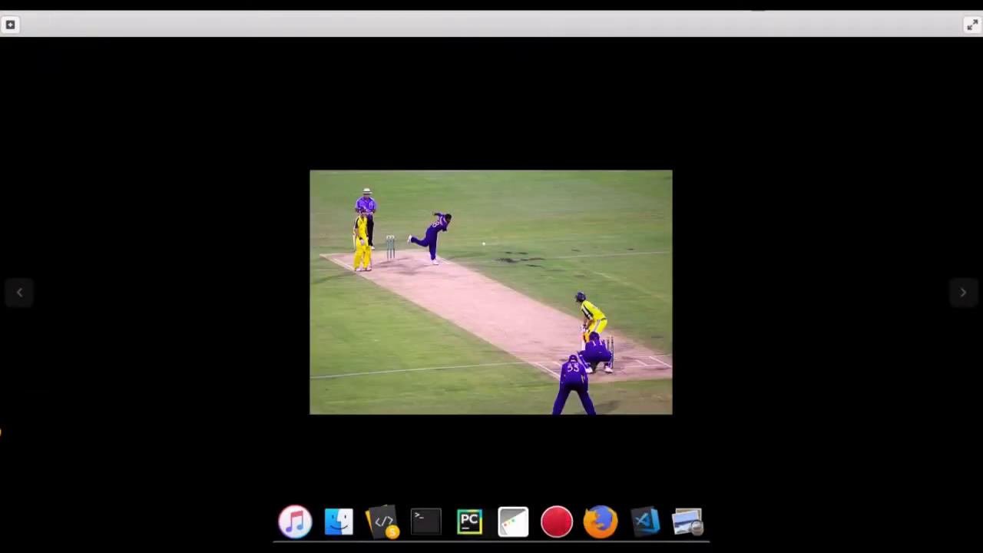
mouse_move(598, 522)
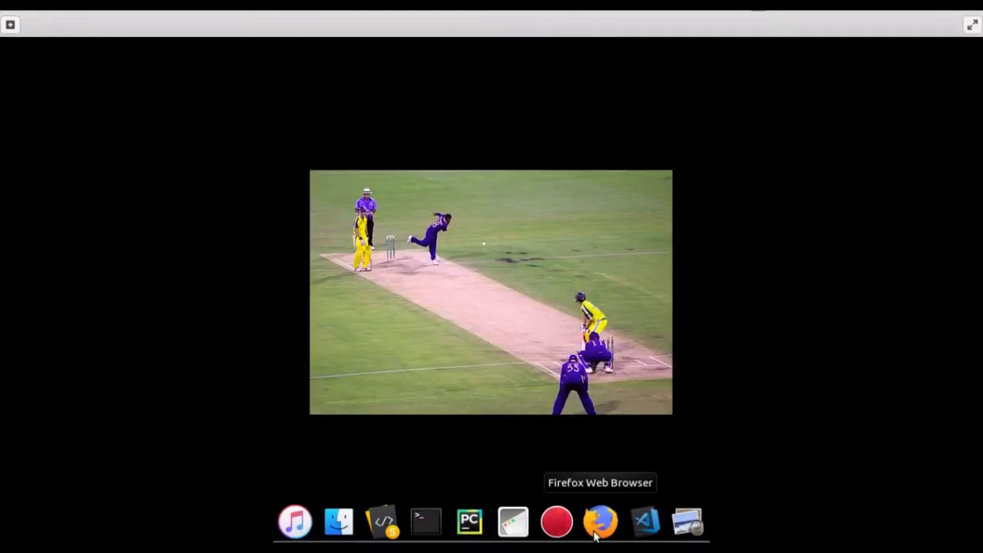
left_click(601, 520)
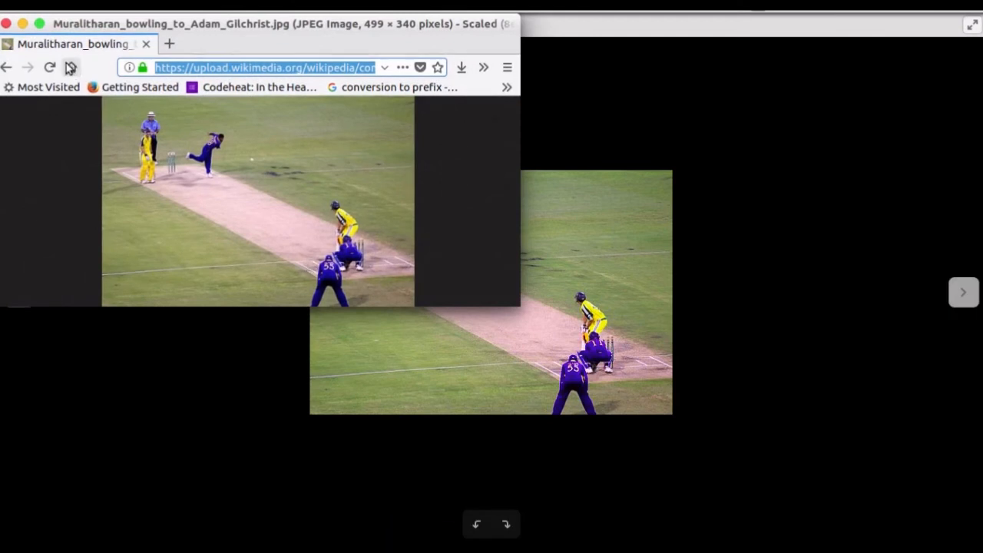